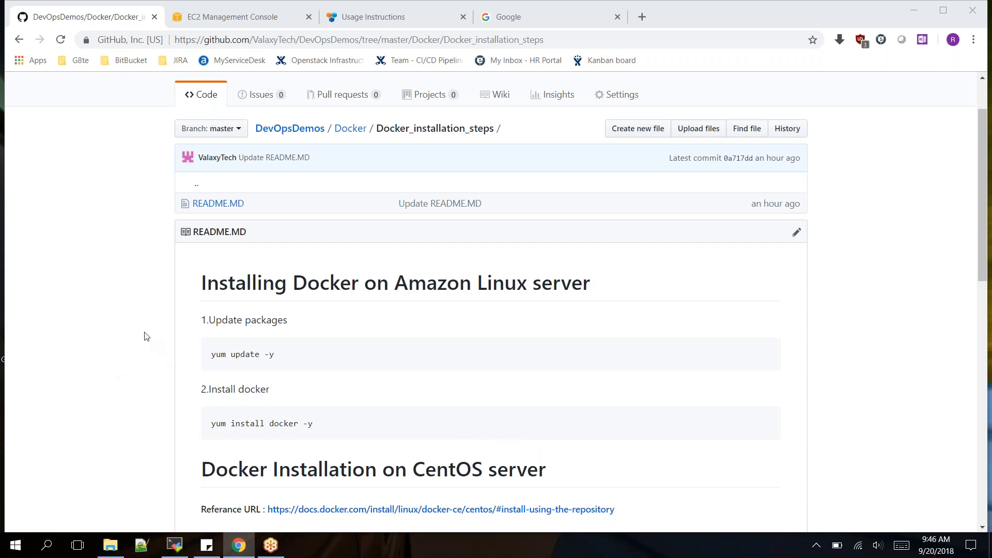
- Scroll through the page, then bring up the EC2 console showing Docker_Host running with 2/2 checks
scroll("down", 3)
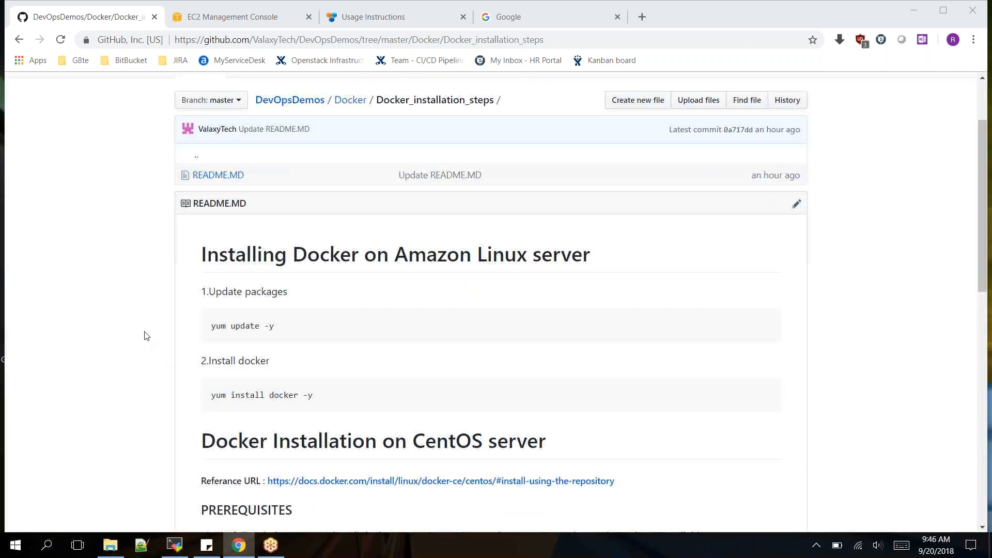
scroll("down", 3)
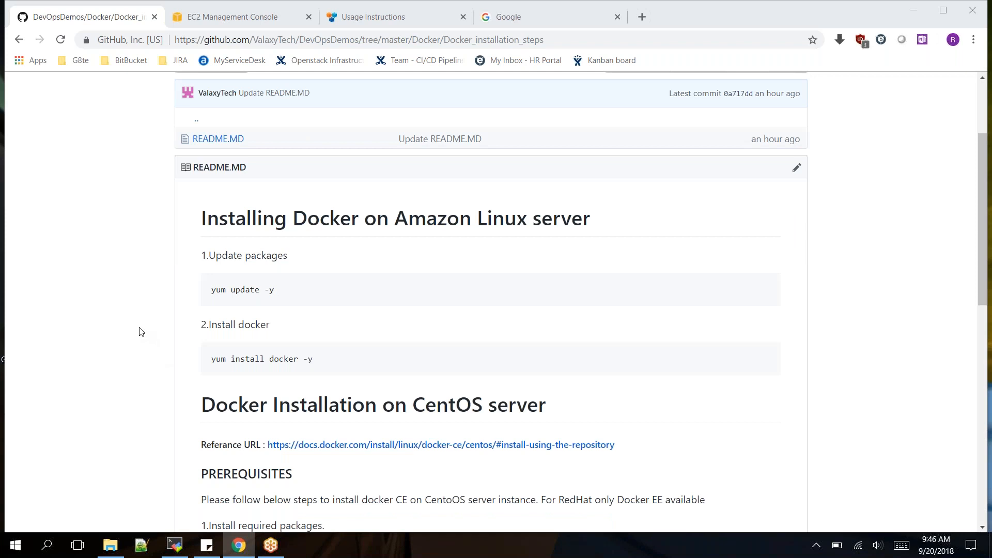
scroll("down", 3)
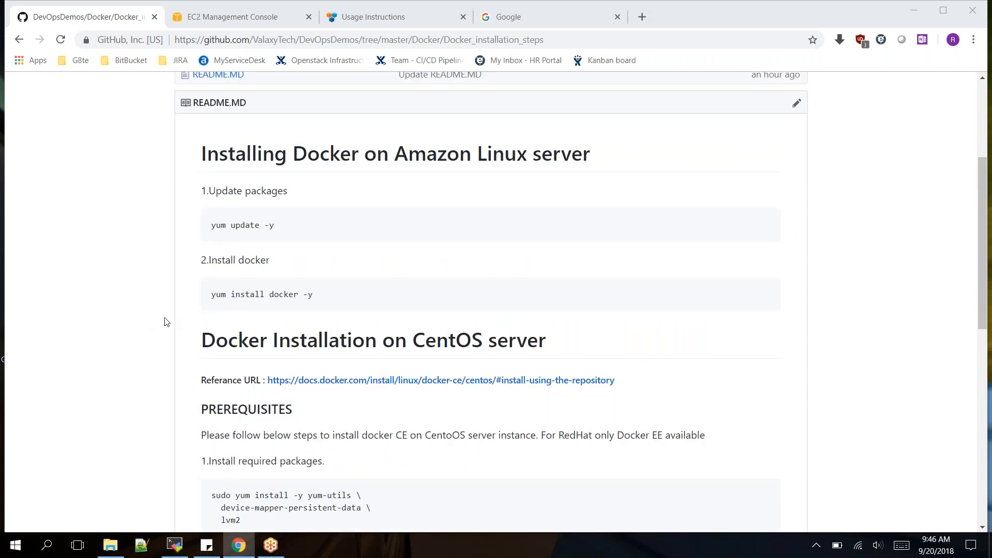
mouse_move(165, 317)
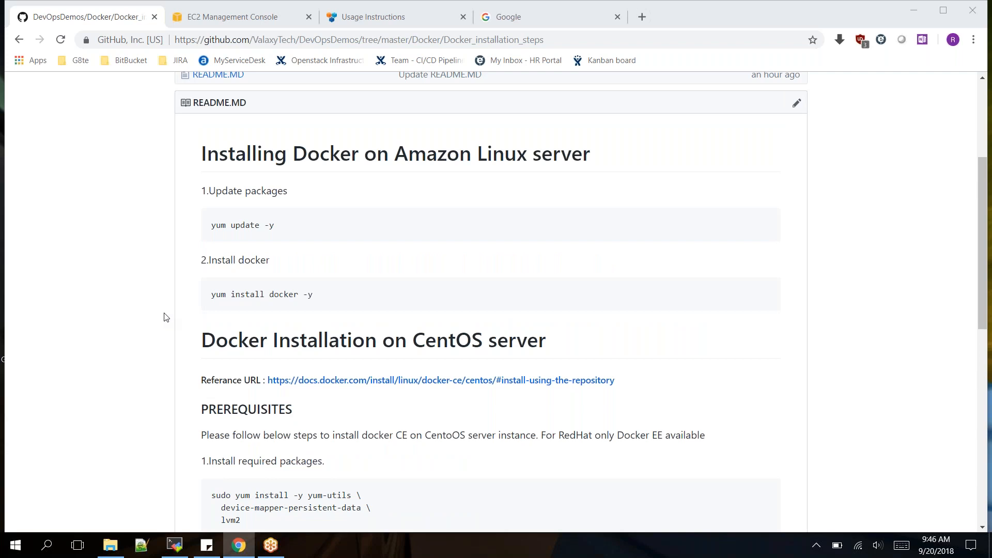
scroll("down", 3)
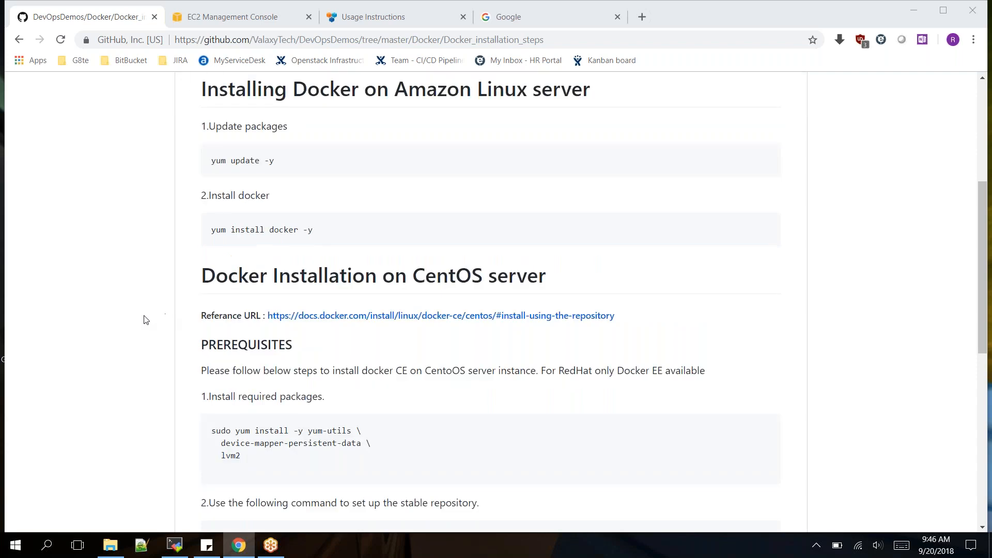
mouse_move(151, 350)
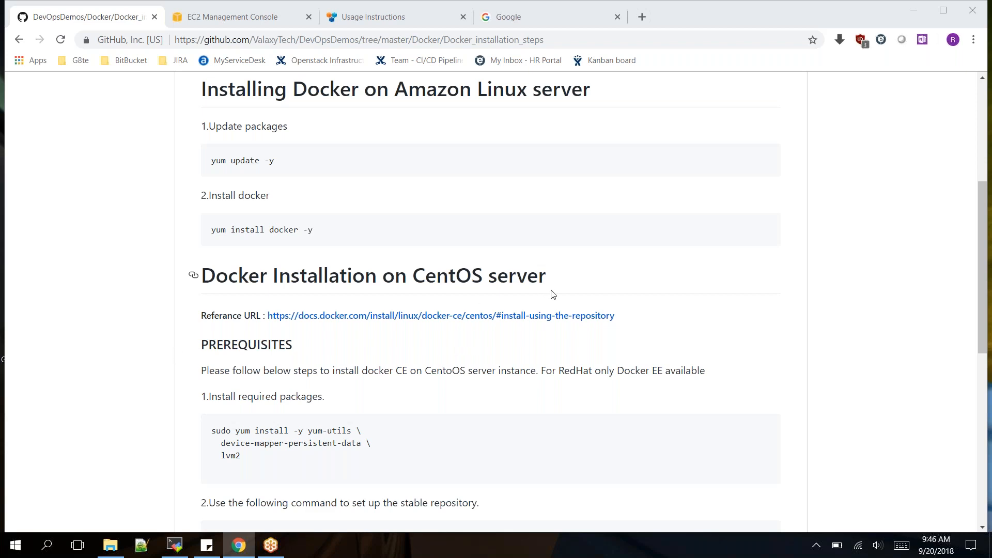
scroll("down", 3)
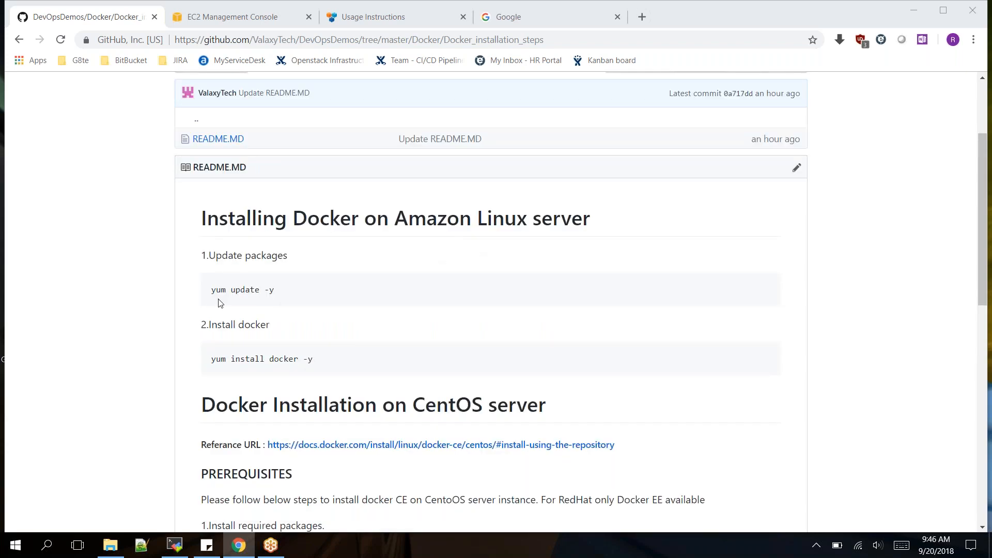
mouse_move(281, 291)
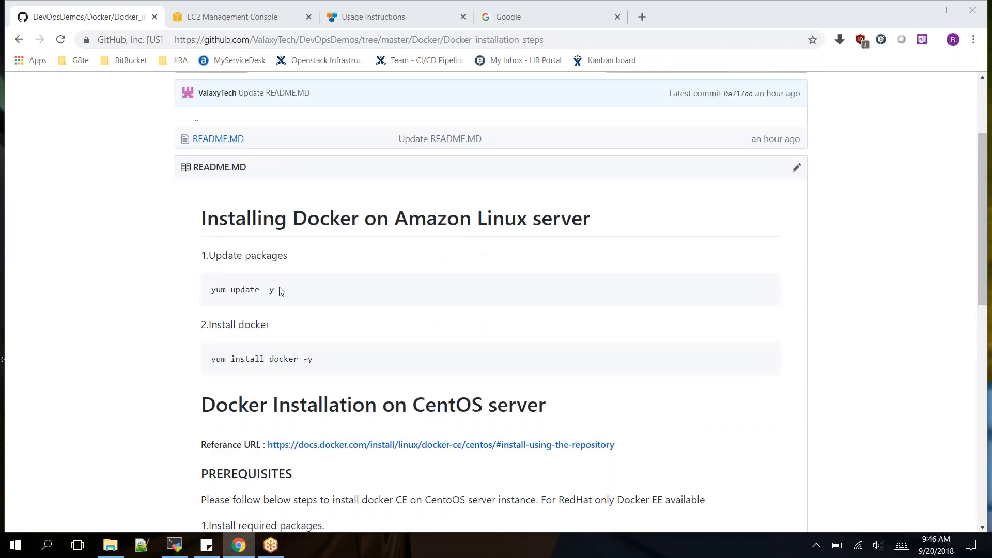
mouse_move(276, 307)
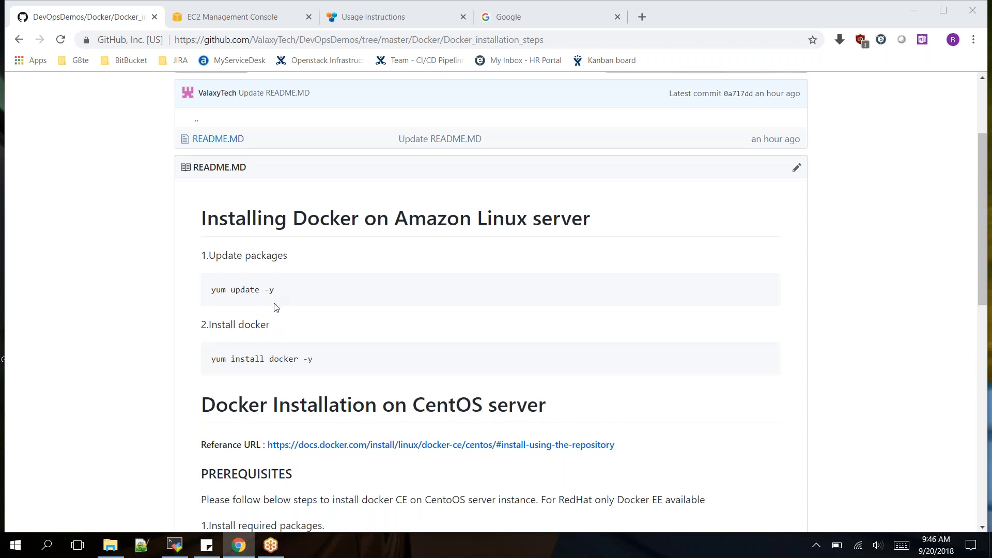
mouse_move(336, 375)
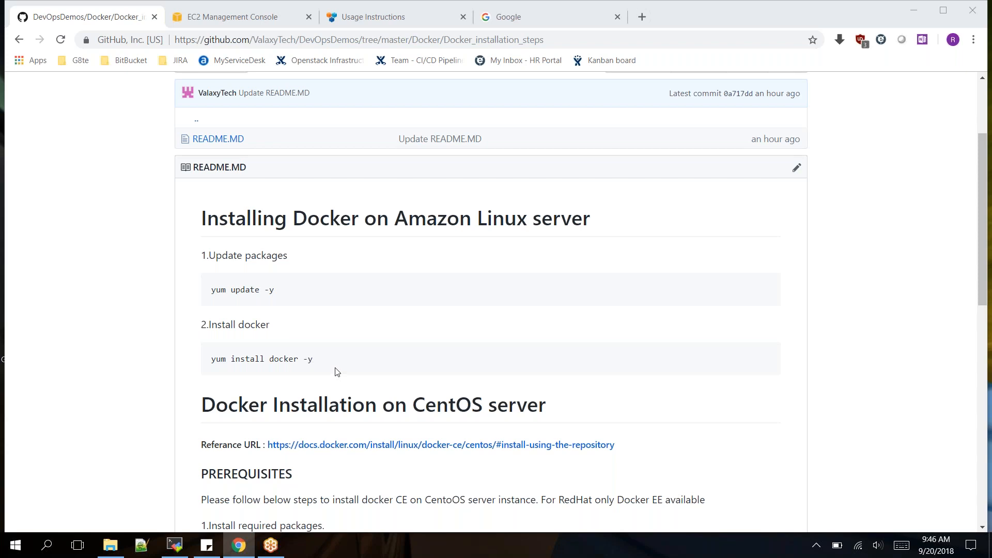
mouse_move(335, 371)
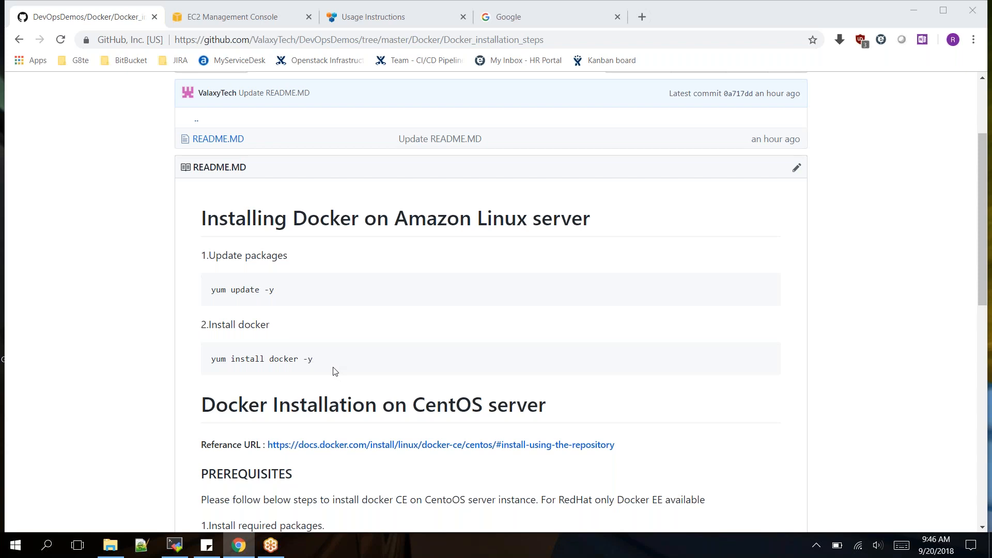
mouse_move(346, 371)
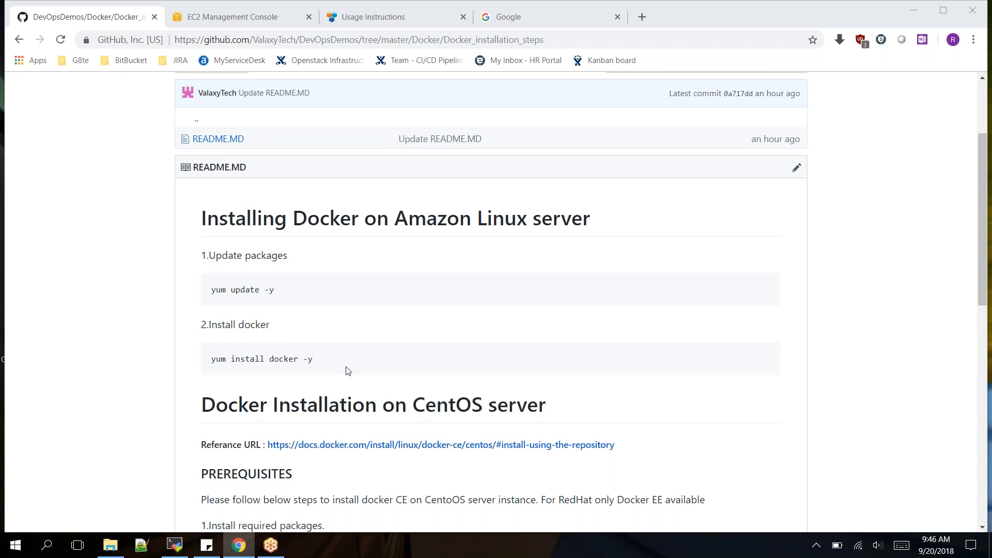
mouse_move(373, 353)
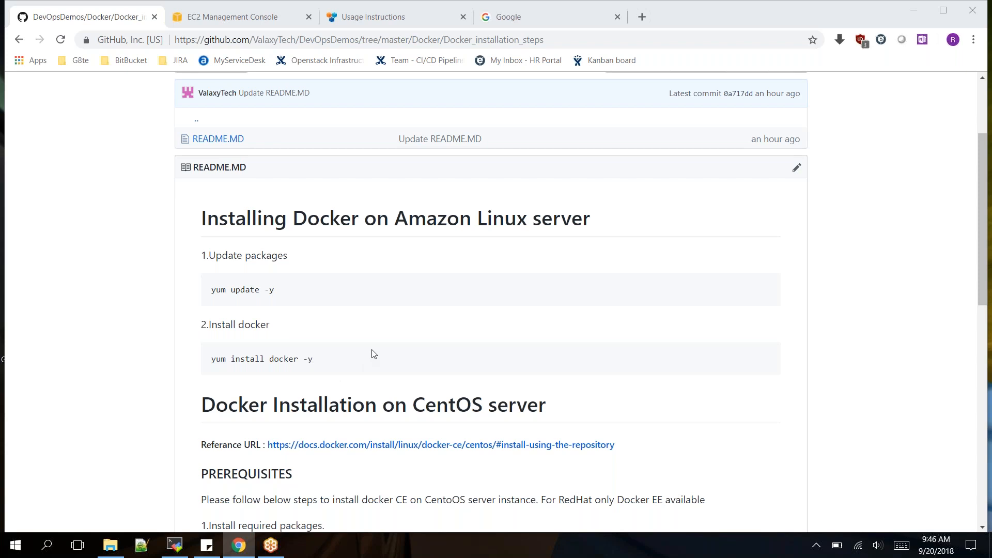
mouse_move(426, 340)
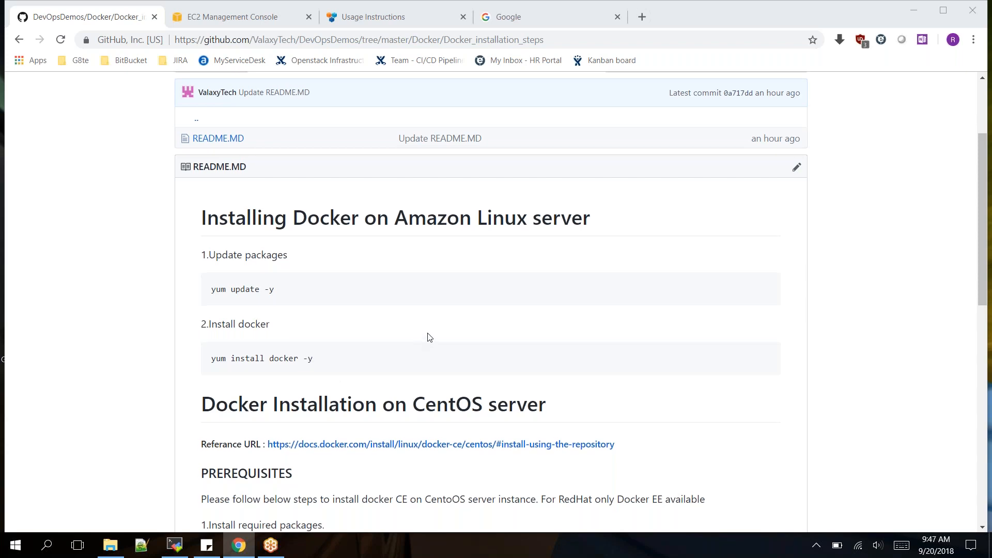
scroll("down", 3)
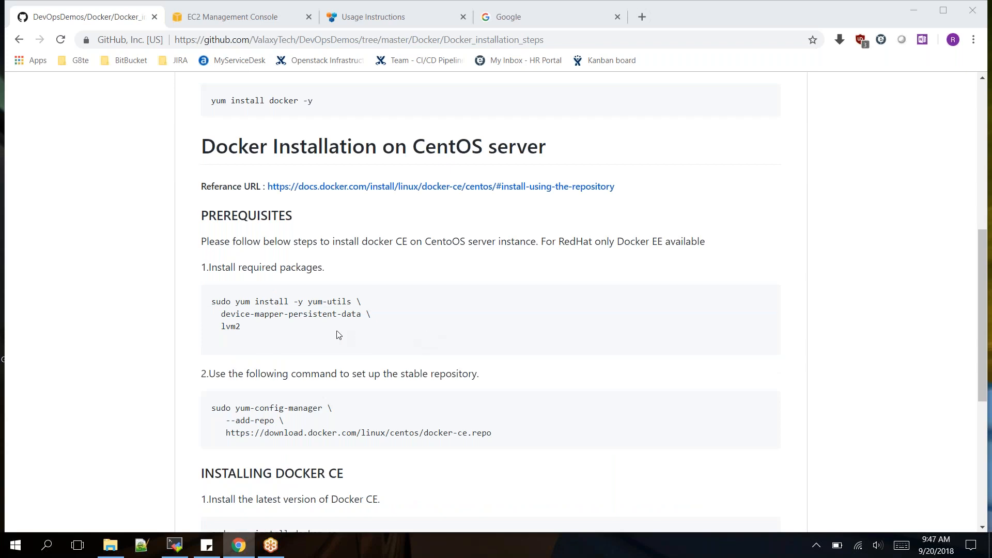
mouse_move(273, 223)
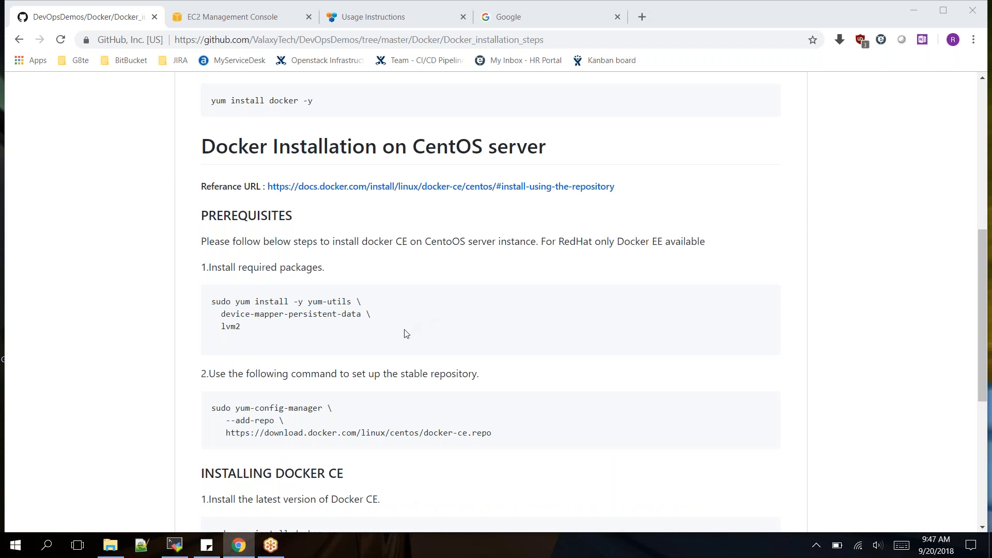
scroll("down", 3)
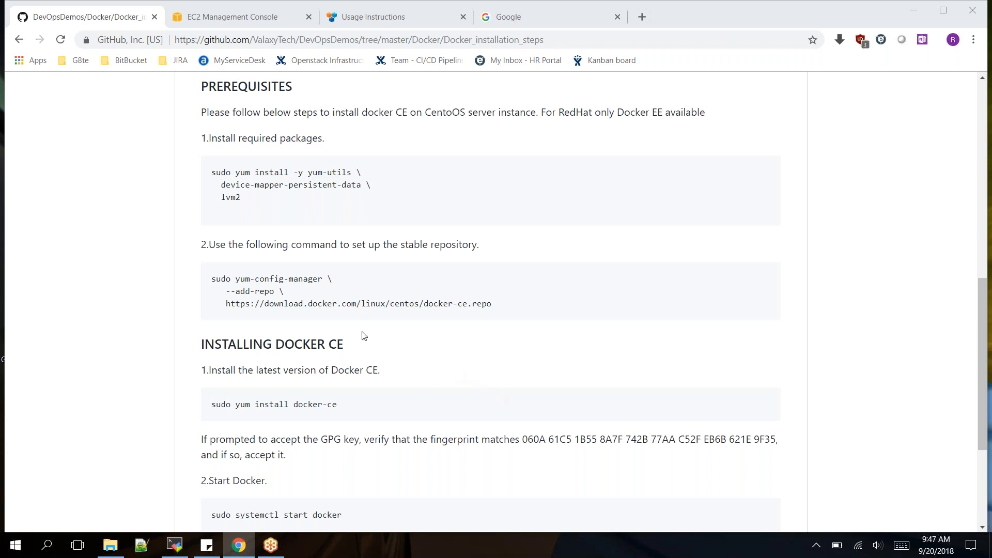
mouse_move(247, 30)
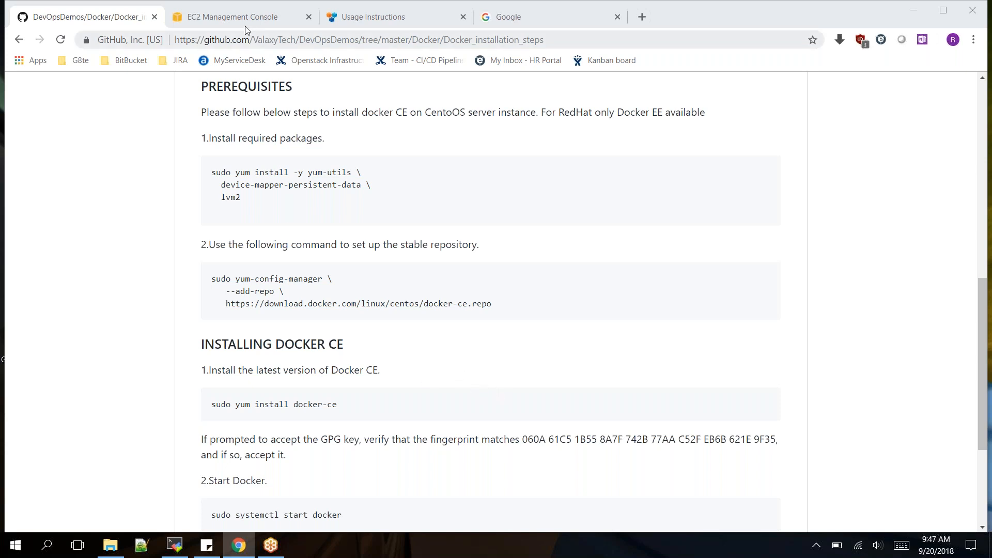
left_click(232, 16)
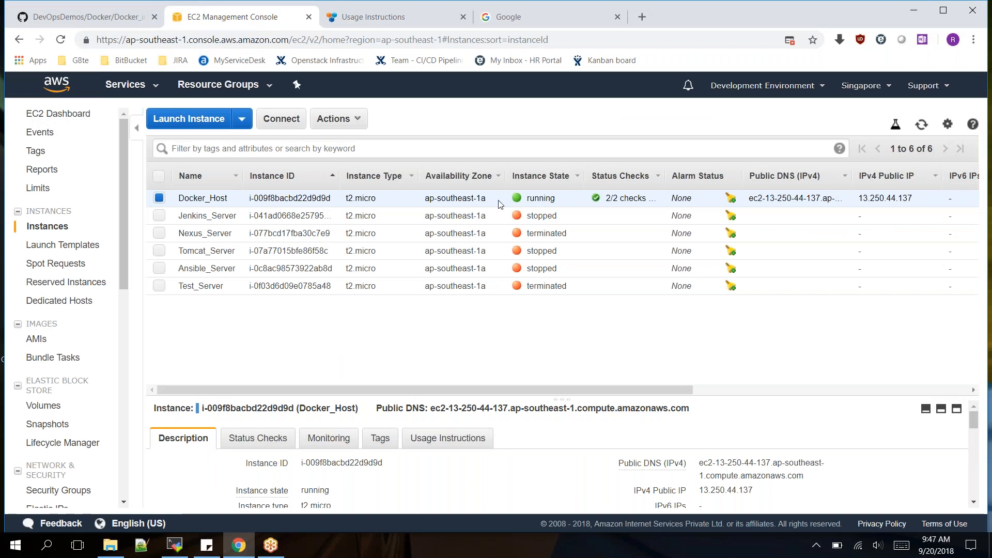
mouse_move(519, 466)
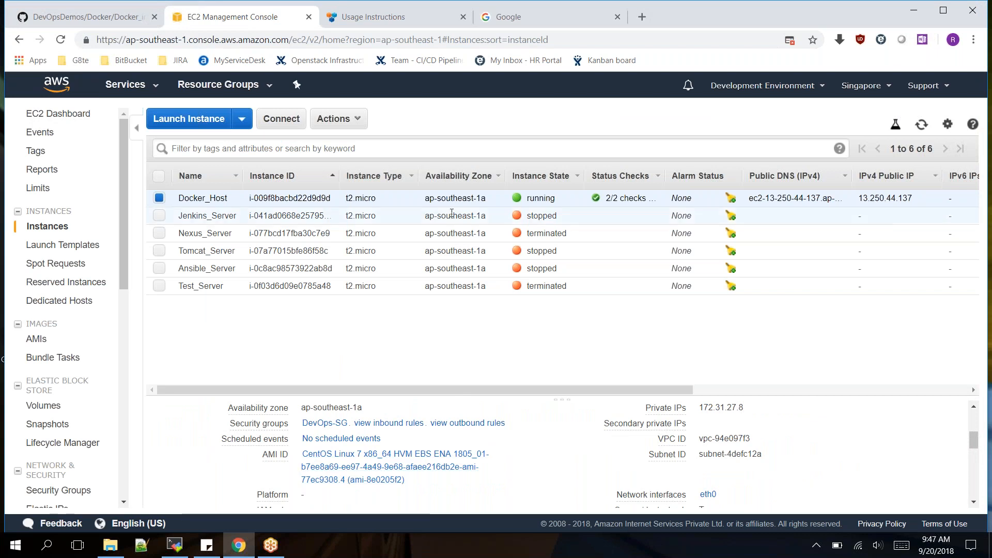
mouse_move(226, 265)
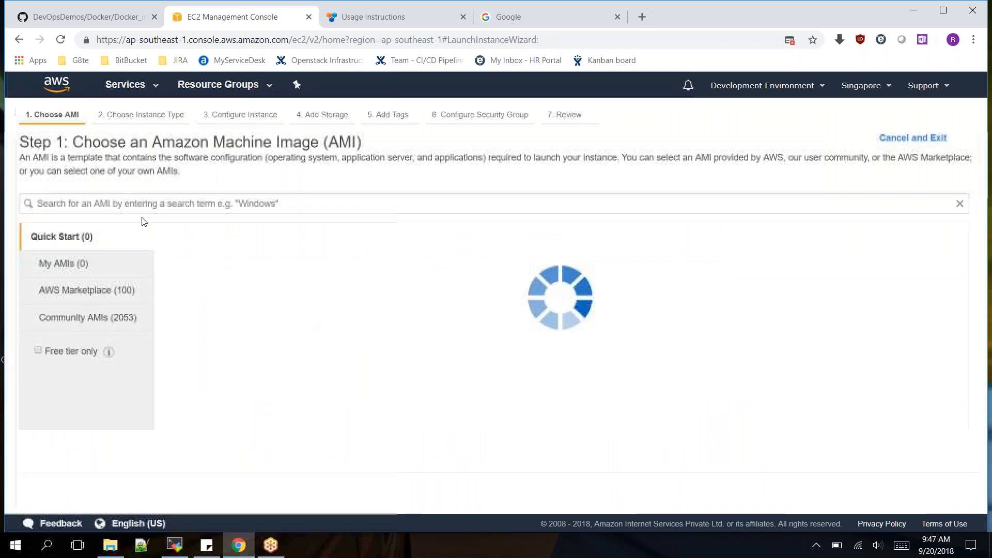
- Search the machine image catalogue for CentOS images
left_click(87, 290)
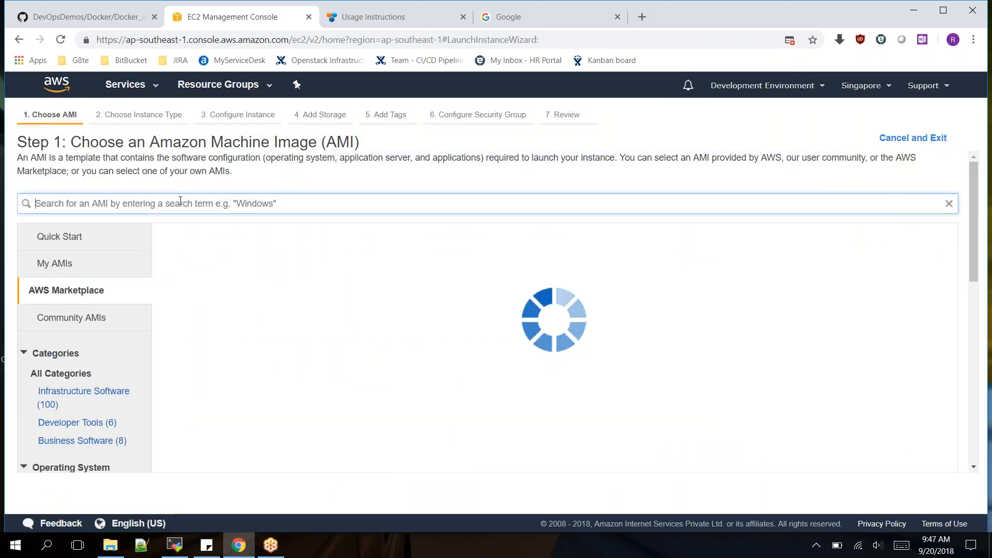
type("centos")
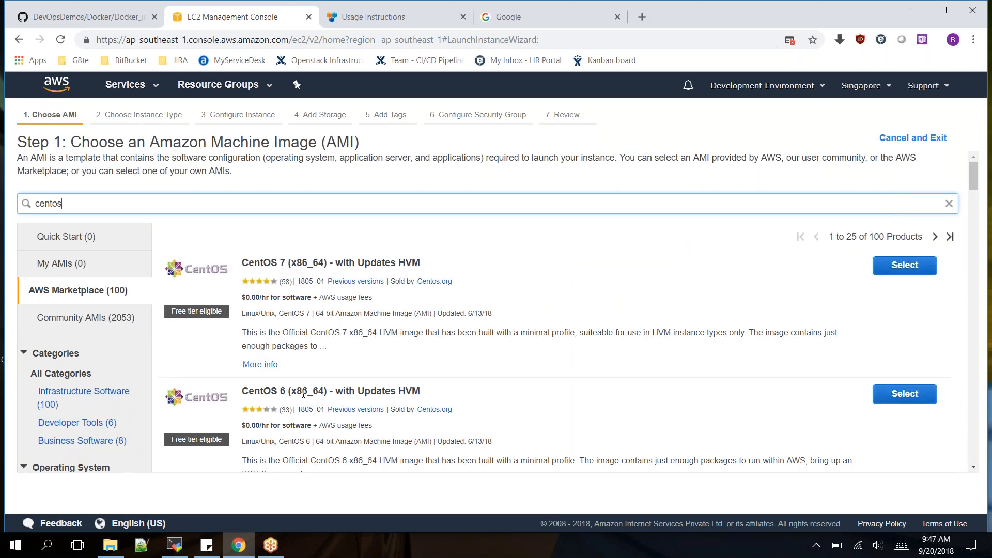
mouse_move(979, 11)
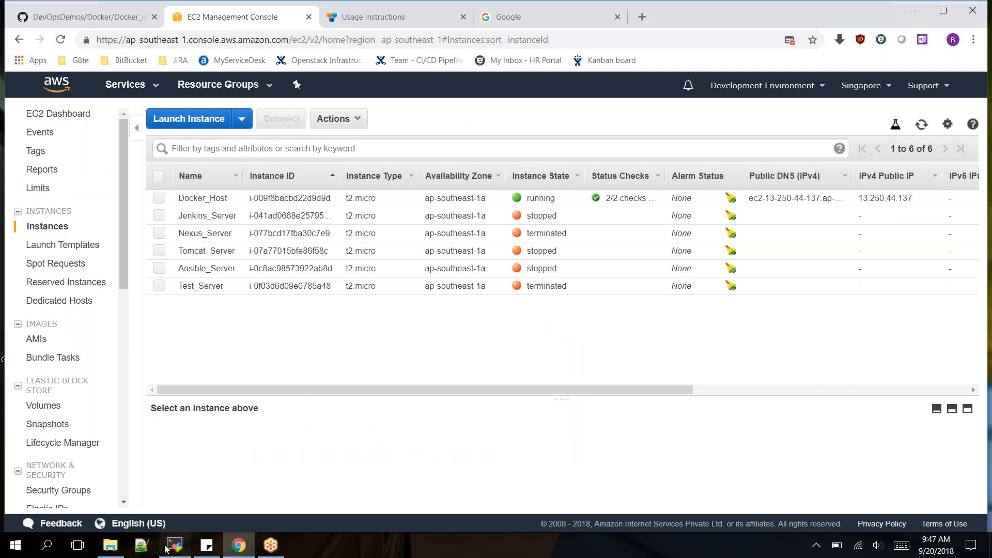
- Return to the SSH session on the CentOS Docker_Host server
left_click(174, 544)
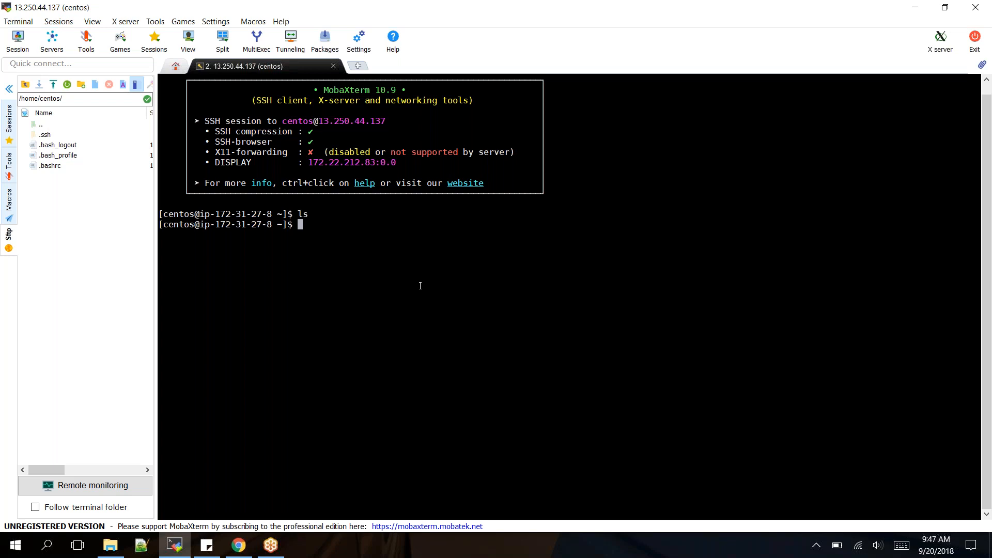
mouse_move(307, 247)
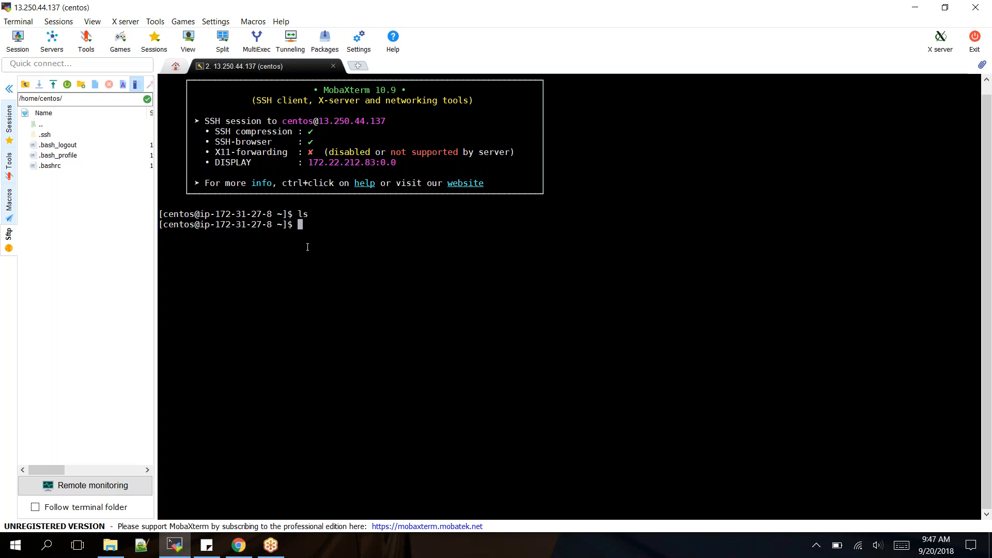
double_click(178, 214)
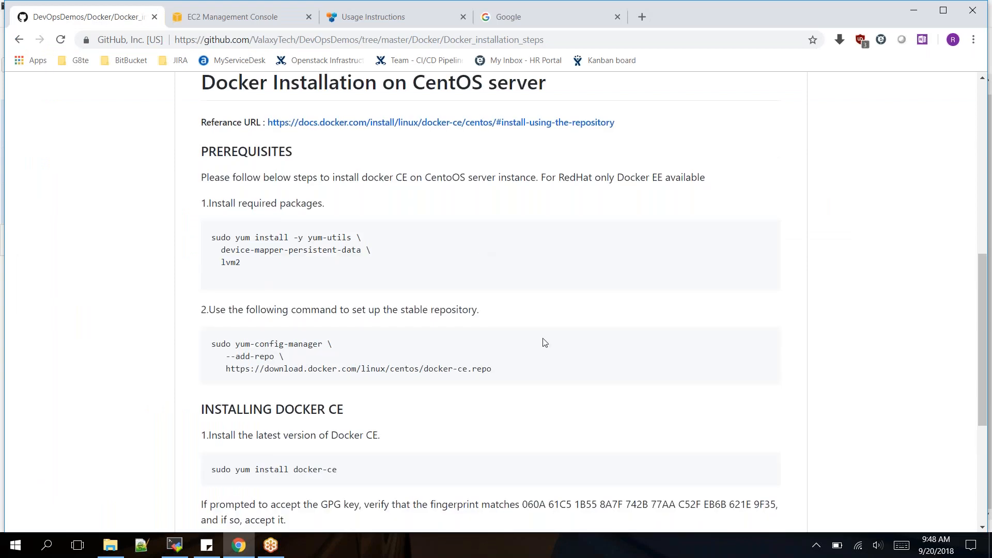
- Copy the yum install yum-utils device-mapper-persistent-data lvm2 command and return to MobaXterm
scroll("up", 3)
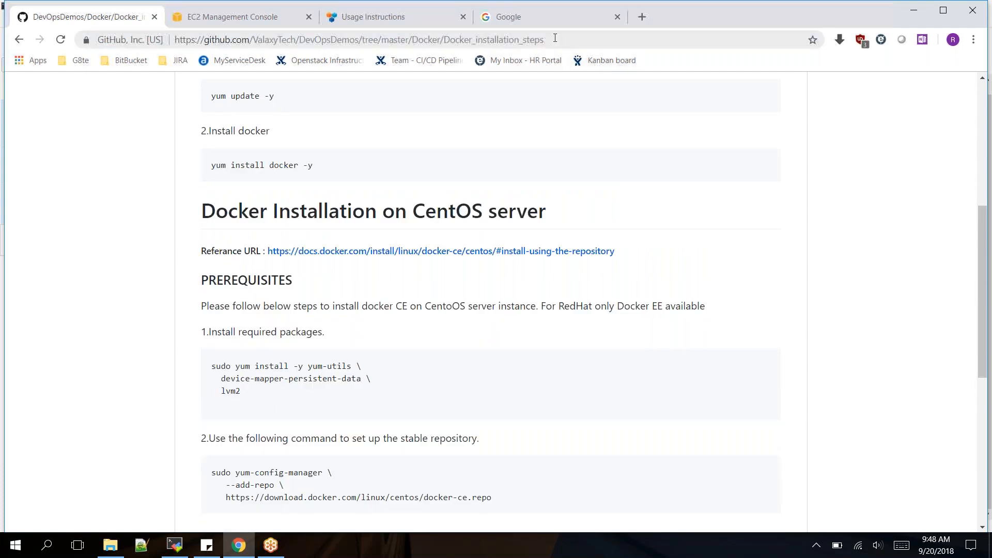
mouse_move(422, 409)
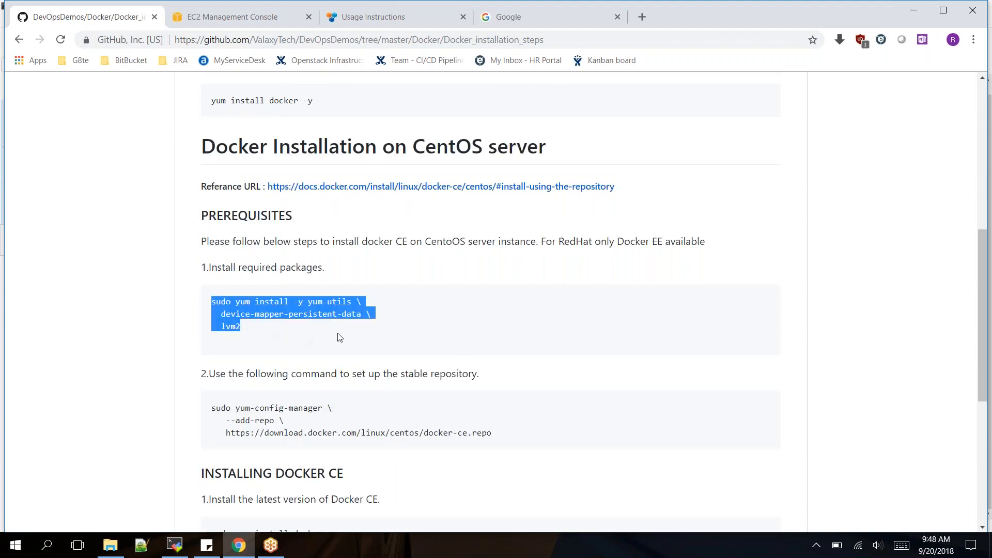
key("alt+tab")
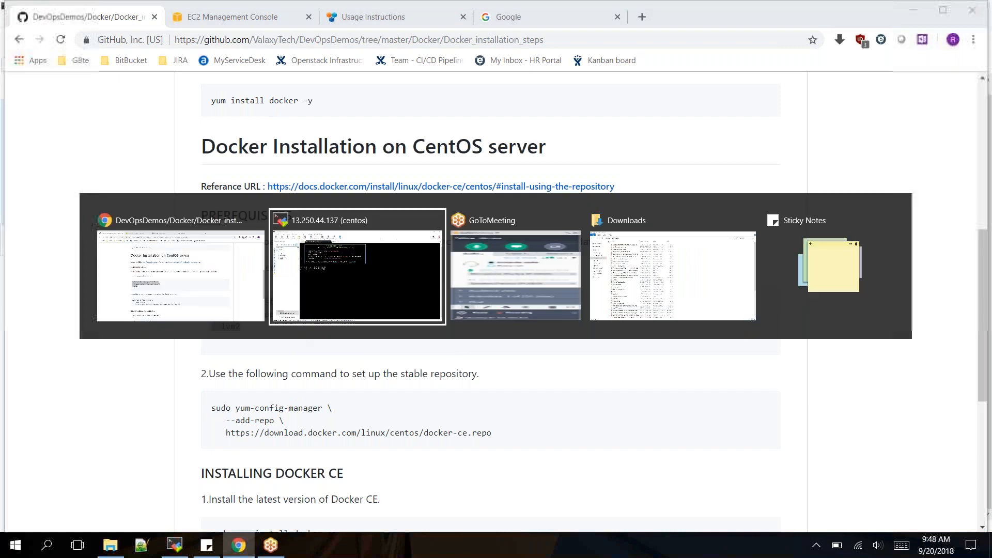
- Paste and run the prerequisite install command and the docker-ce yum-config-manager repo command
left_click(357, 265)
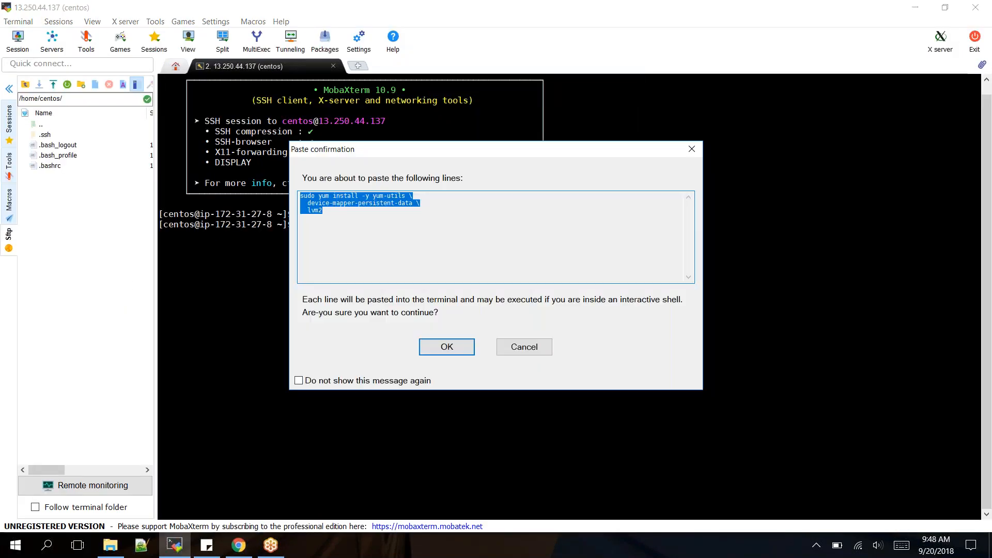
left_click(446, 347)
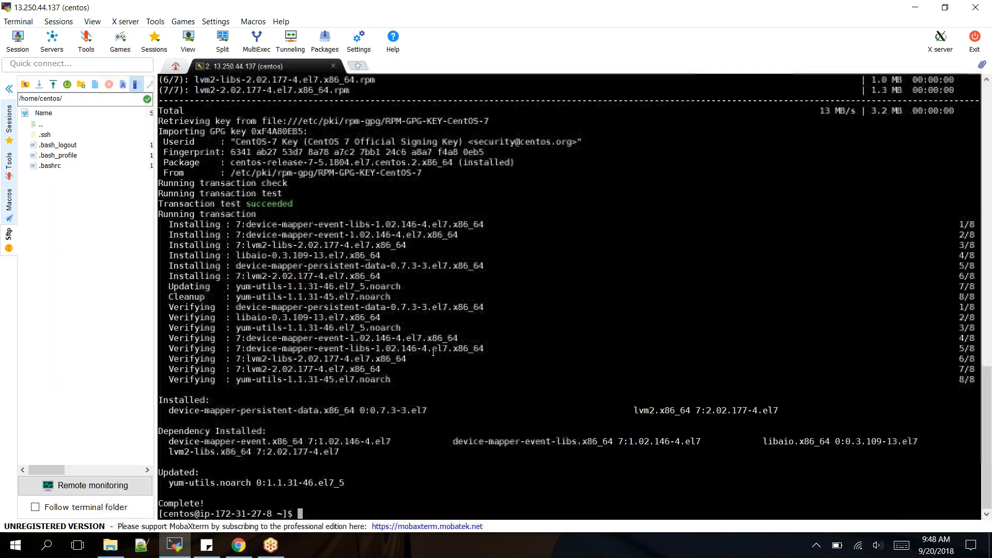
left_click(236, 544)
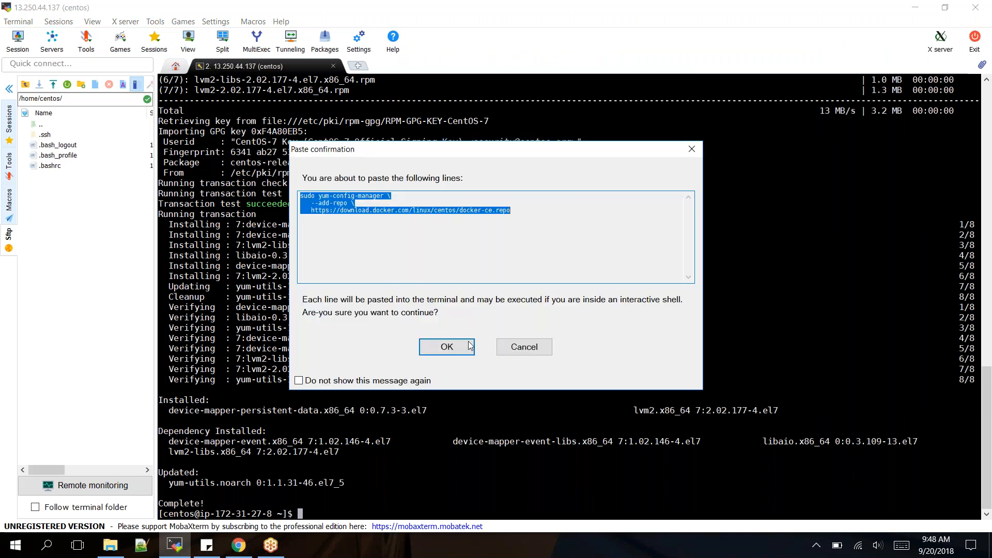
left_click(446, 346)
type("yum install docker-ce")
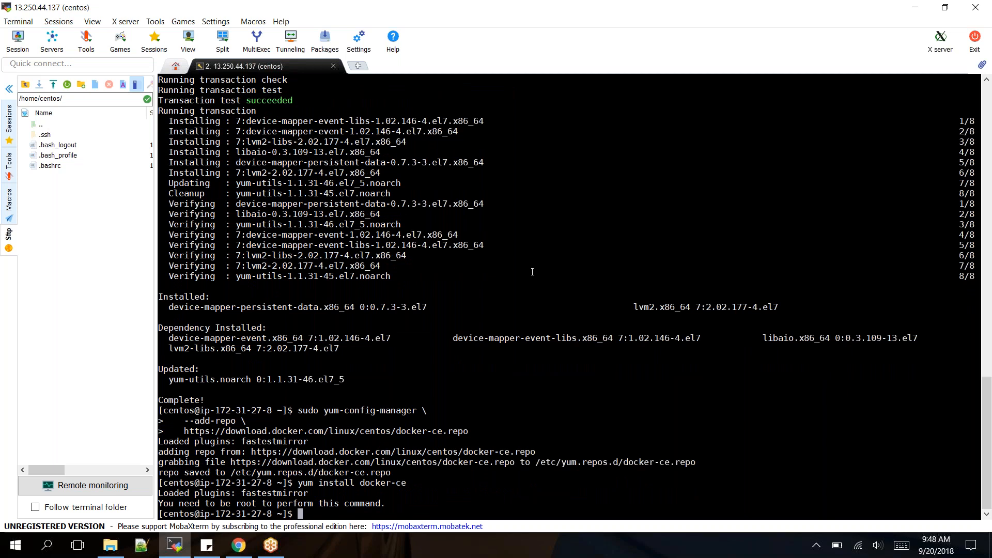
type("sy")
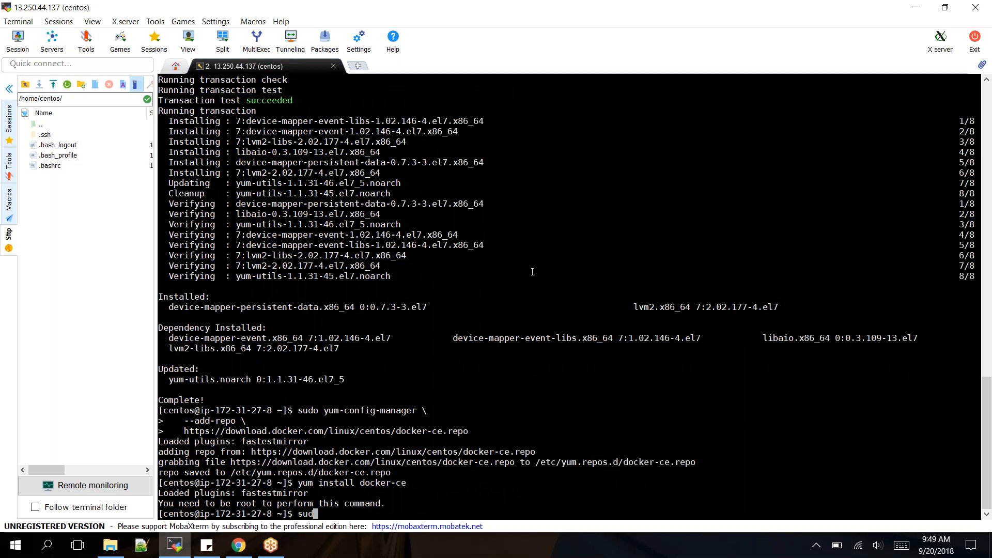
- Become root with sudo su -, install docker-ce, and answer y to both prompts
type("su -")
type("yum install docker-ce")
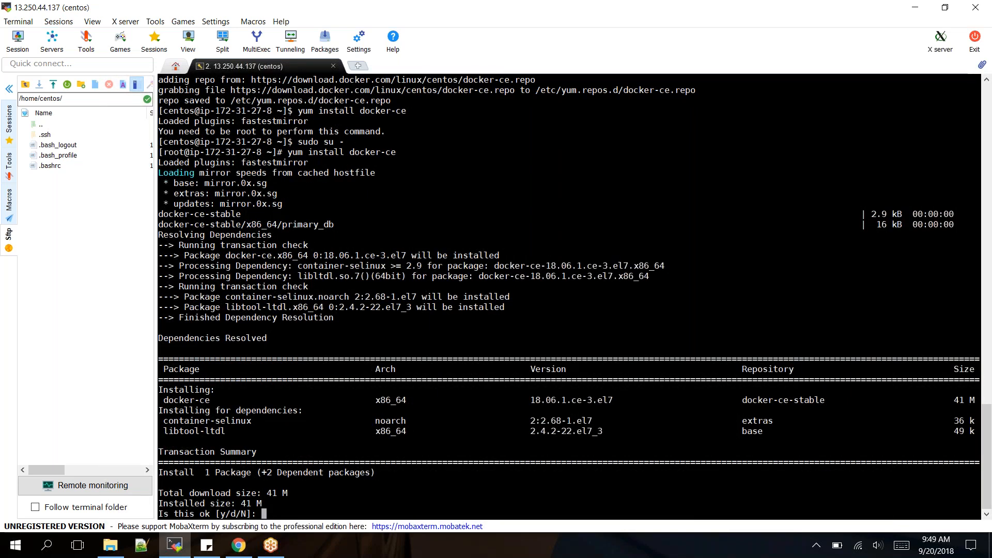
type("y")
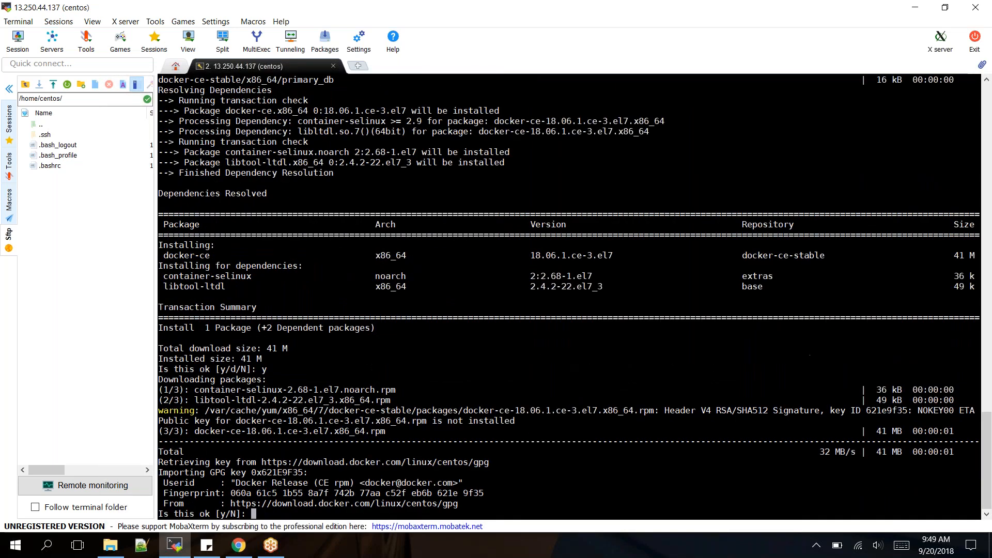
type("y")
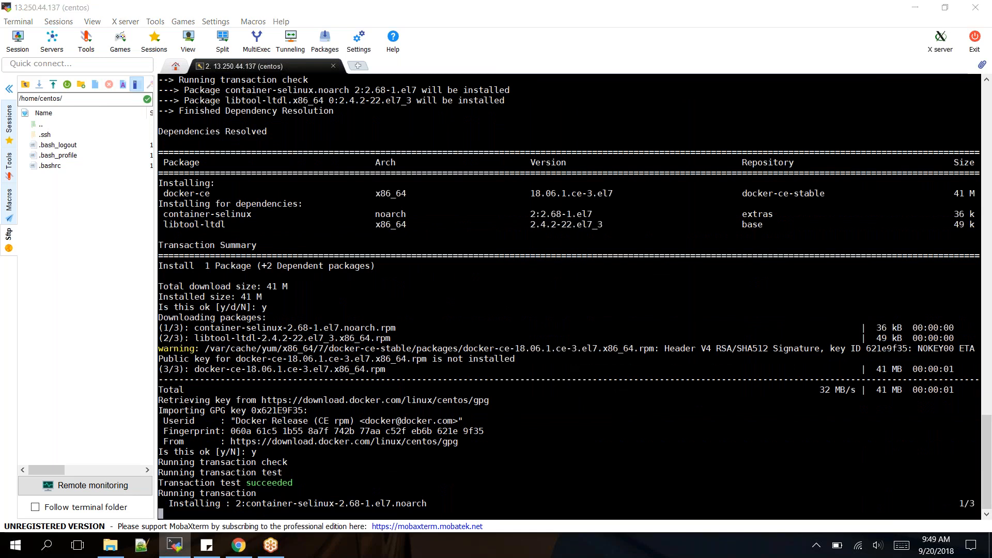
left_click(237, 544)
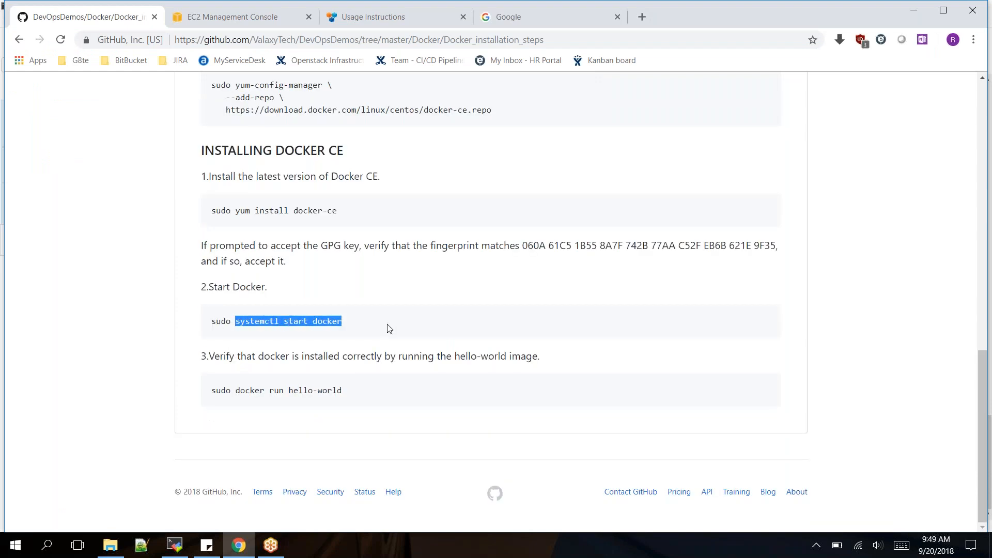
mouse_move(458, 343)
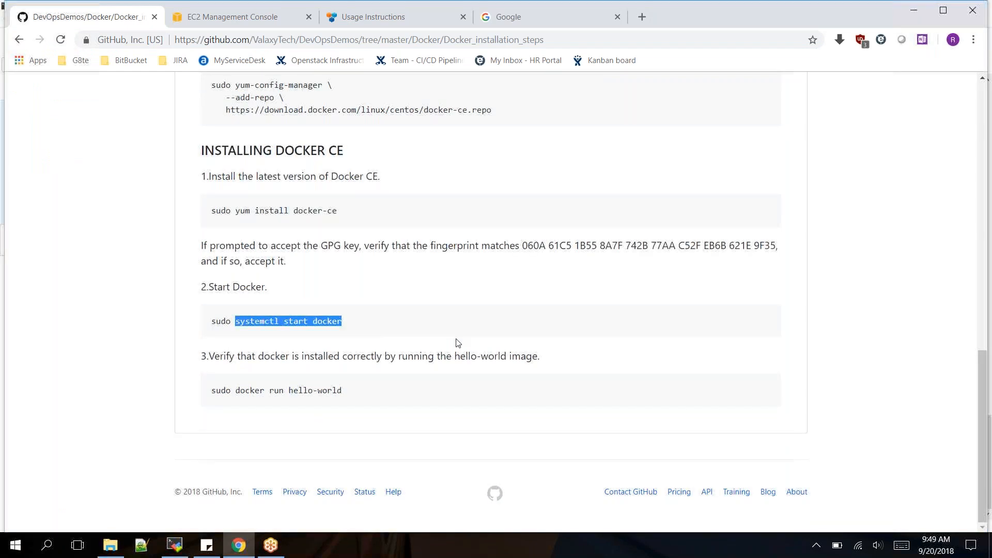
- Return to the MobaXterm session where the Docker CE install is still running
left_click(174, 545)
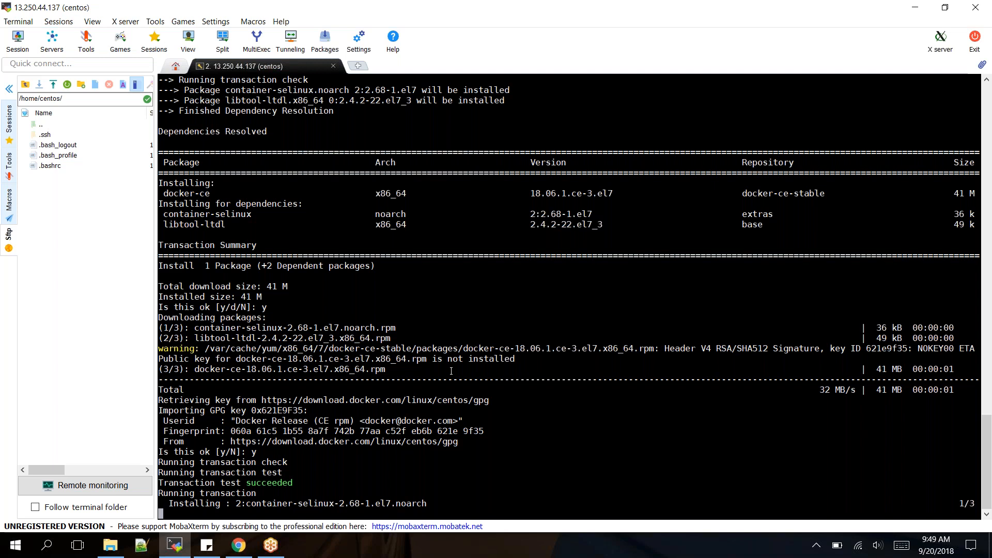
mouse_move(423, 477)
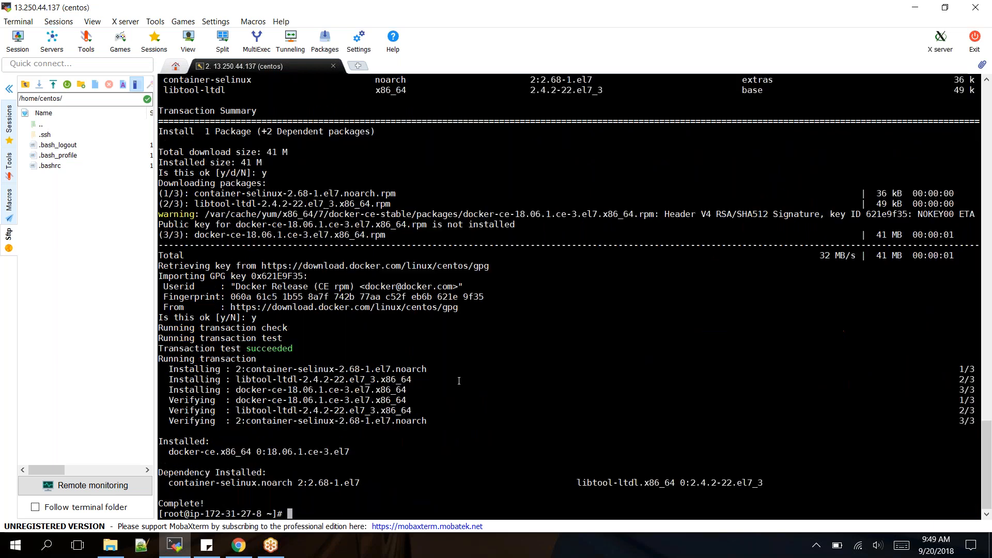
- Paste and run systemctl start docker, then check it with systemctl status docker
right_click(459, 380)
type("systemctl")
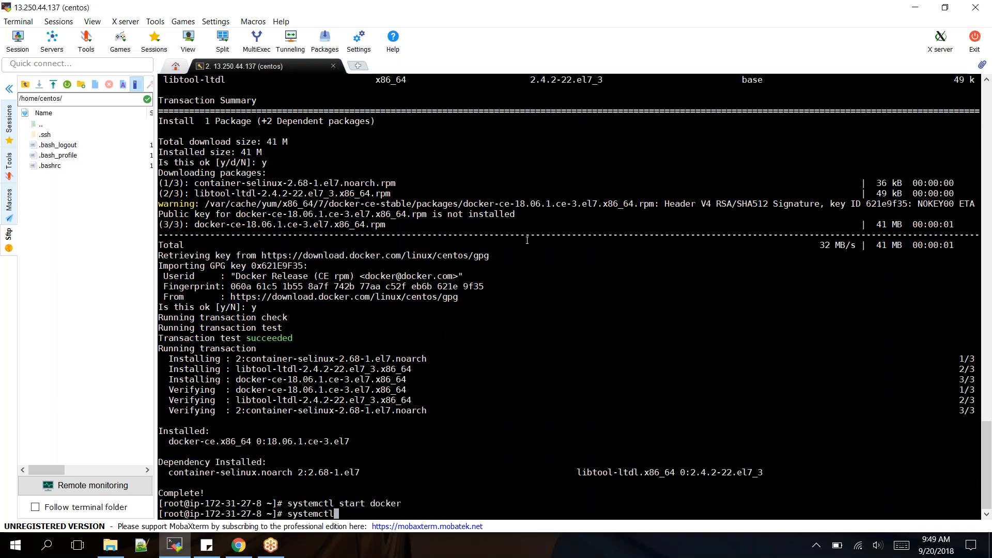
type("stat")
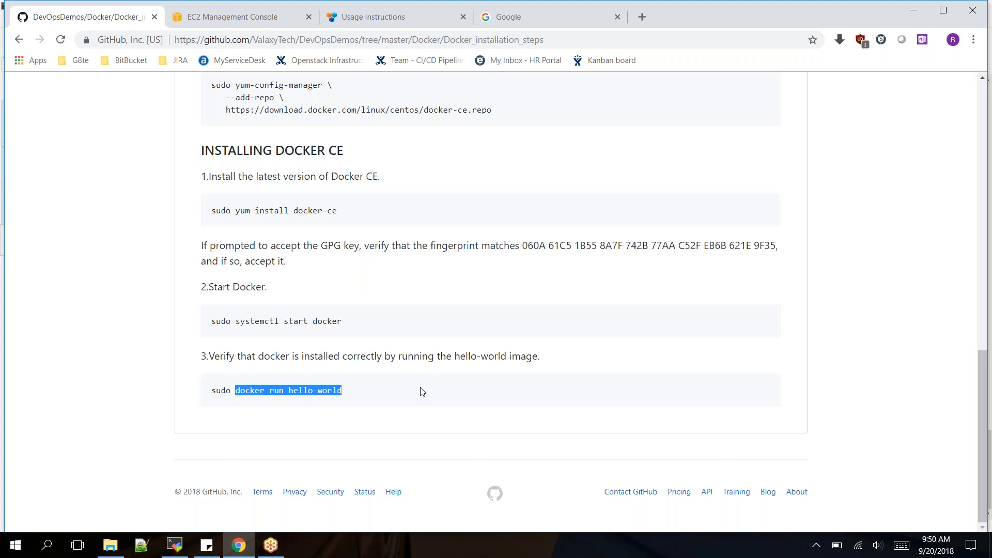
- Copy docker run hello-world from the guide and return to MobaXterm
left_click(275, 391)
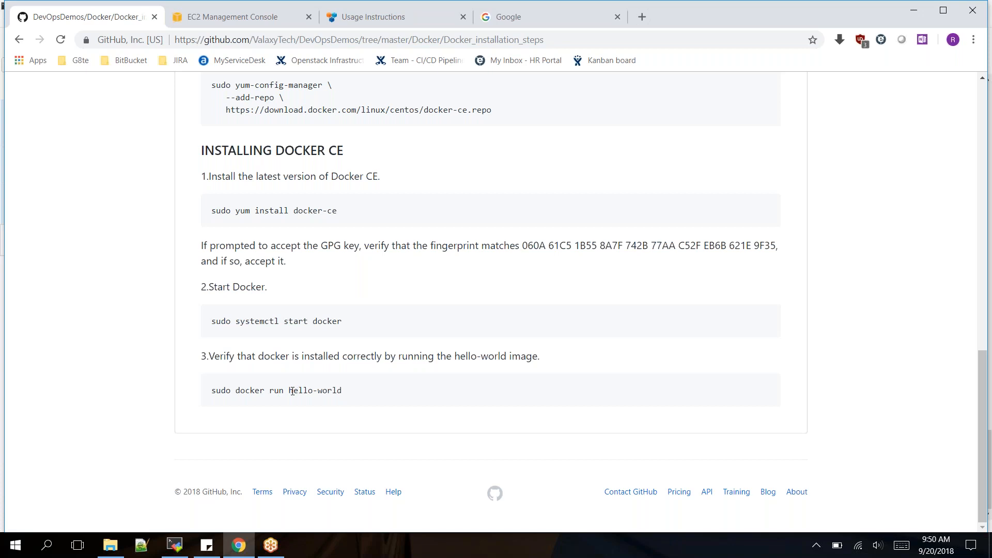
mouse_move(384, 395)
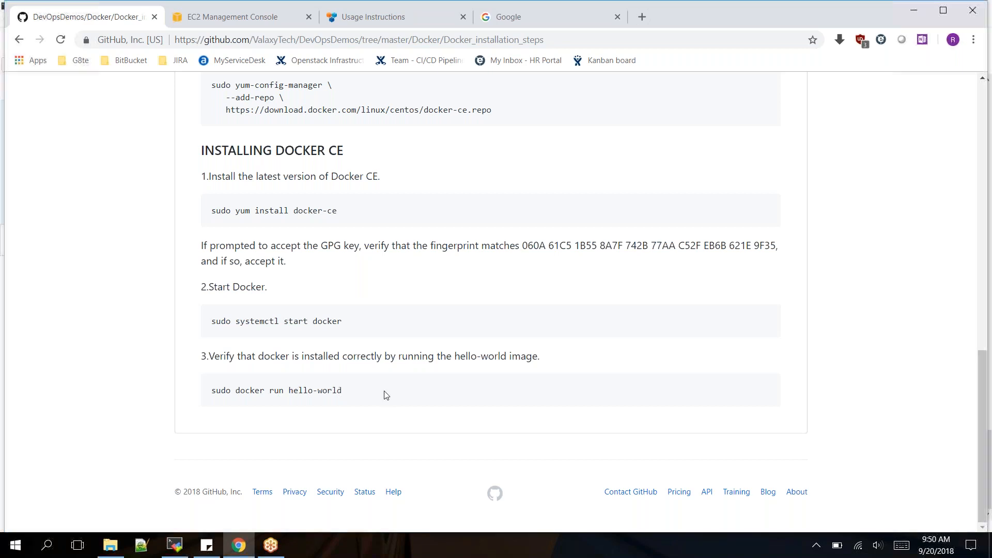
left_click(173, 544)
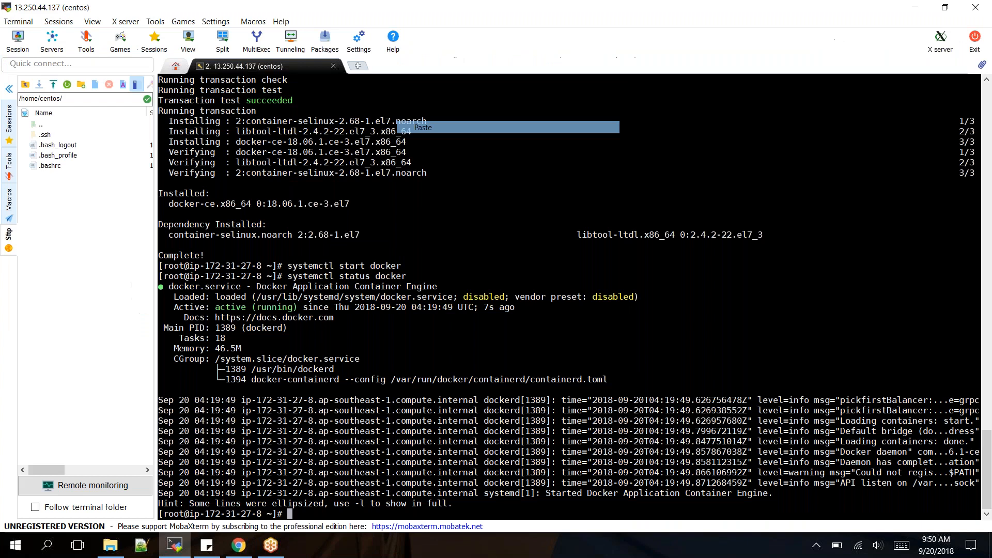
- Run docker run hello-world to get 'Hello from Docker!', then run docker ps
type("docker run hello-world")
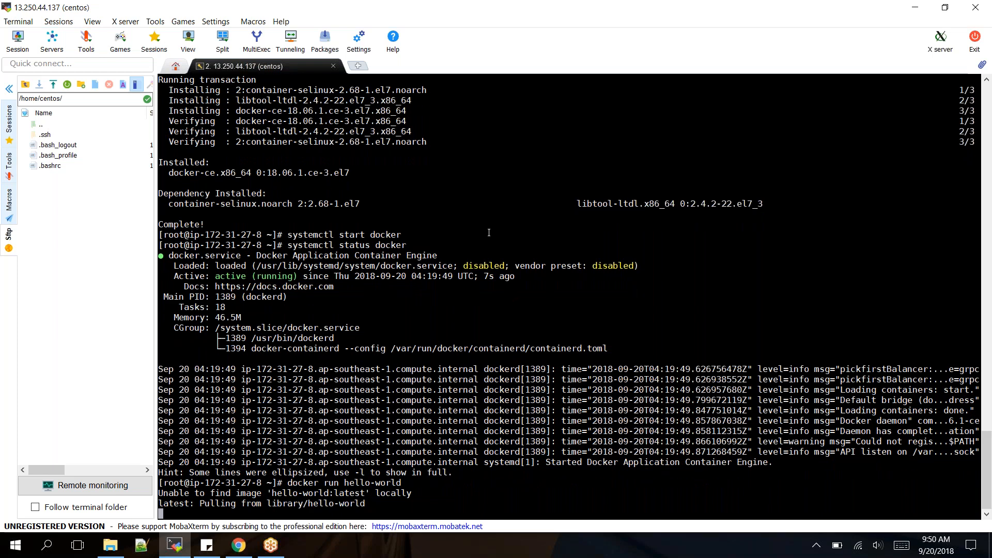
scroll("down", 3)
type("docker")
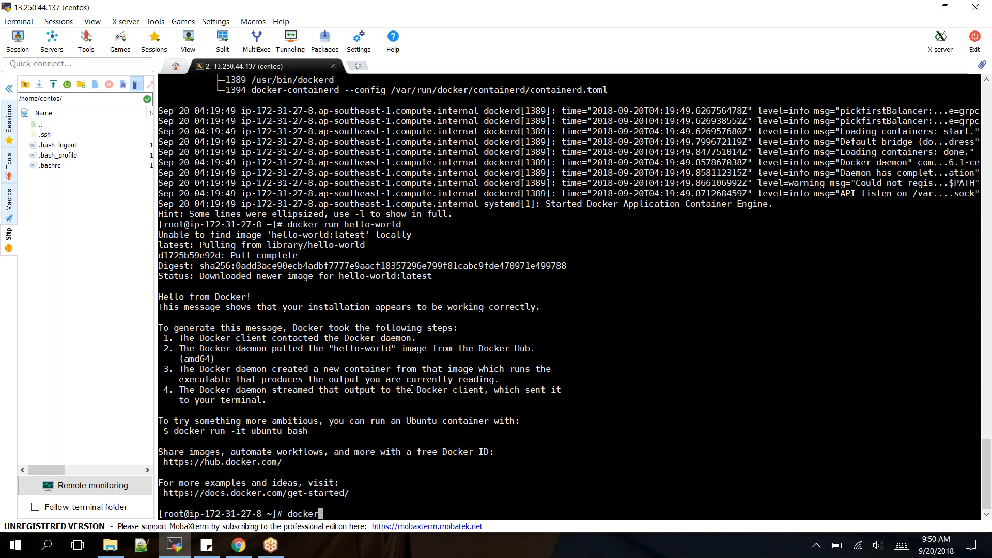
type("ps")
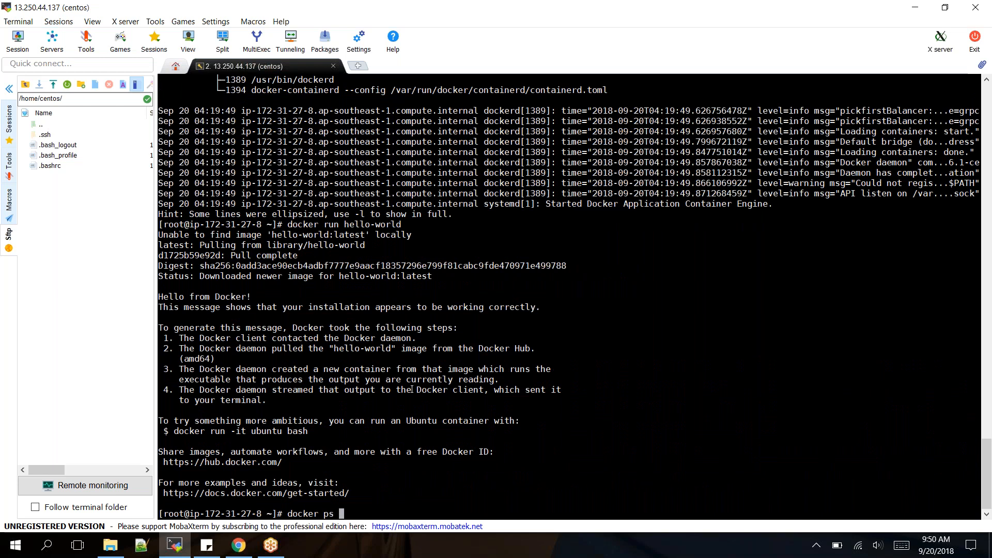
scroll("down", 3)
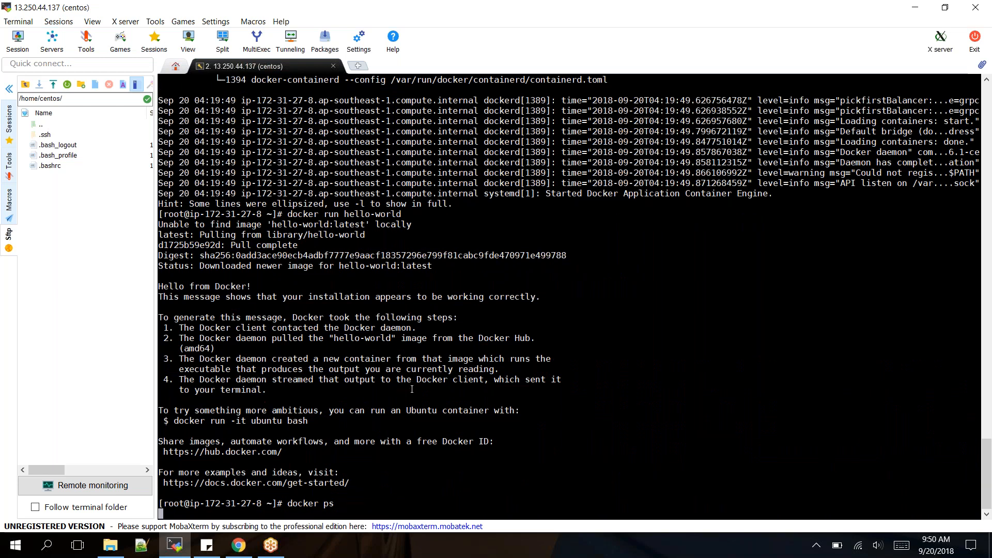